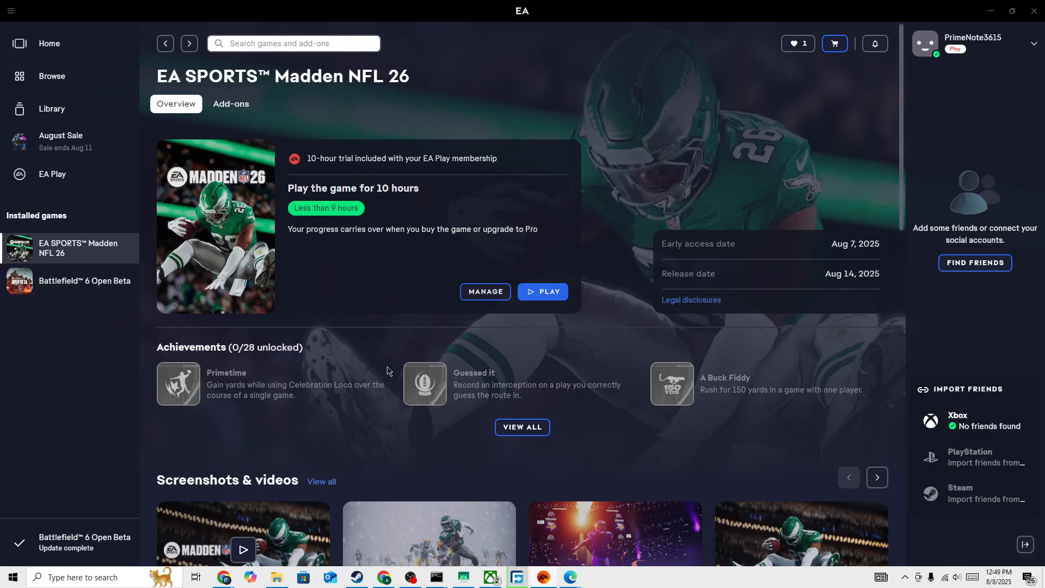
{"action": "mouse_move", "coordinate": [362, 302]}
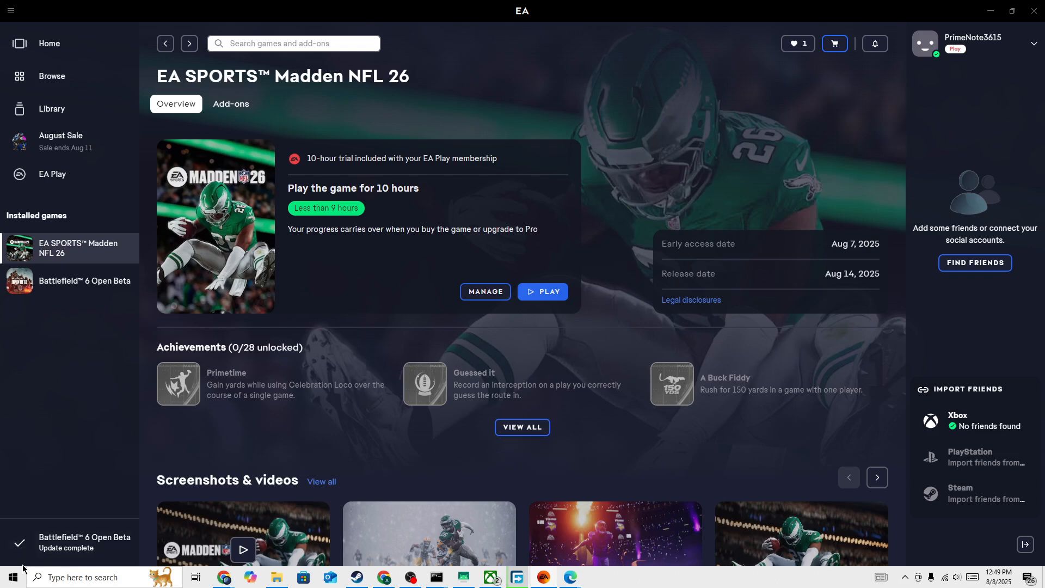
Bring up the taskbar context menu that offers Task Manager.
{"action": "right_click", "coordinate": [9, 577]}
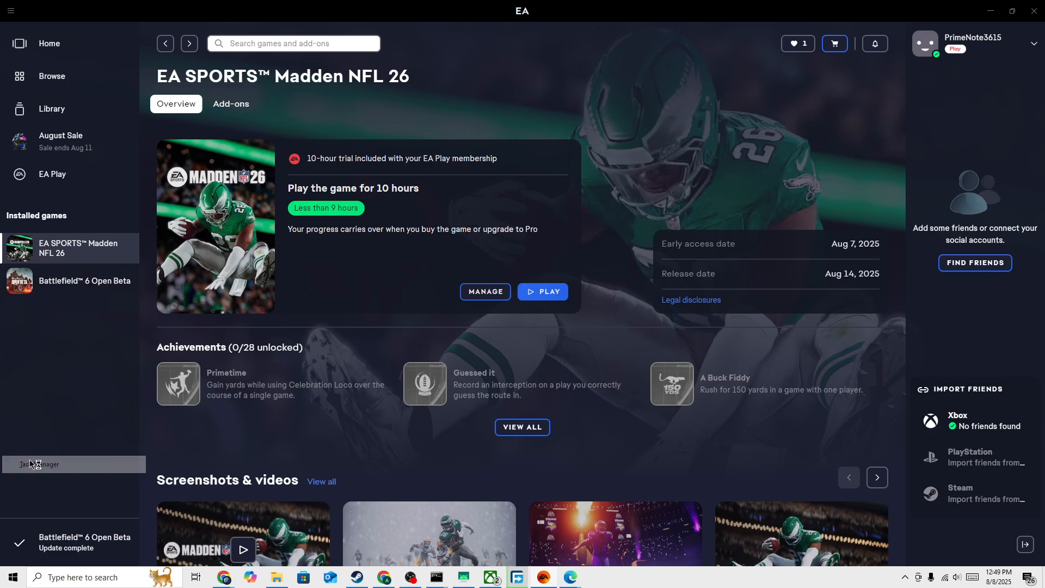
End the running EA process in Task Manager and close Task Manager.
{"action": "left_click", "coordinate": [39, 464]}
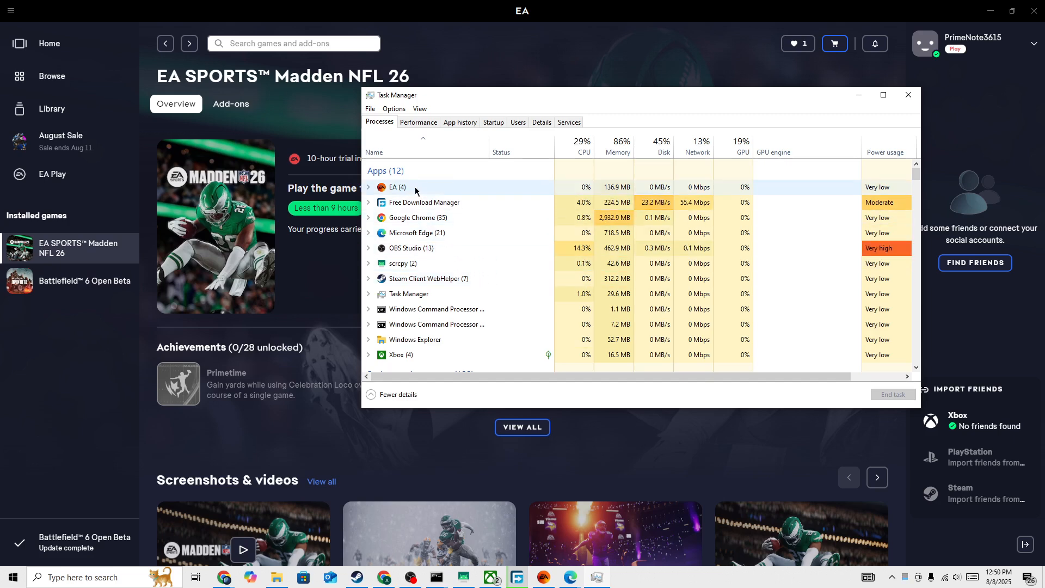
{"action": "right_click", "coordinate": [410, 187]}
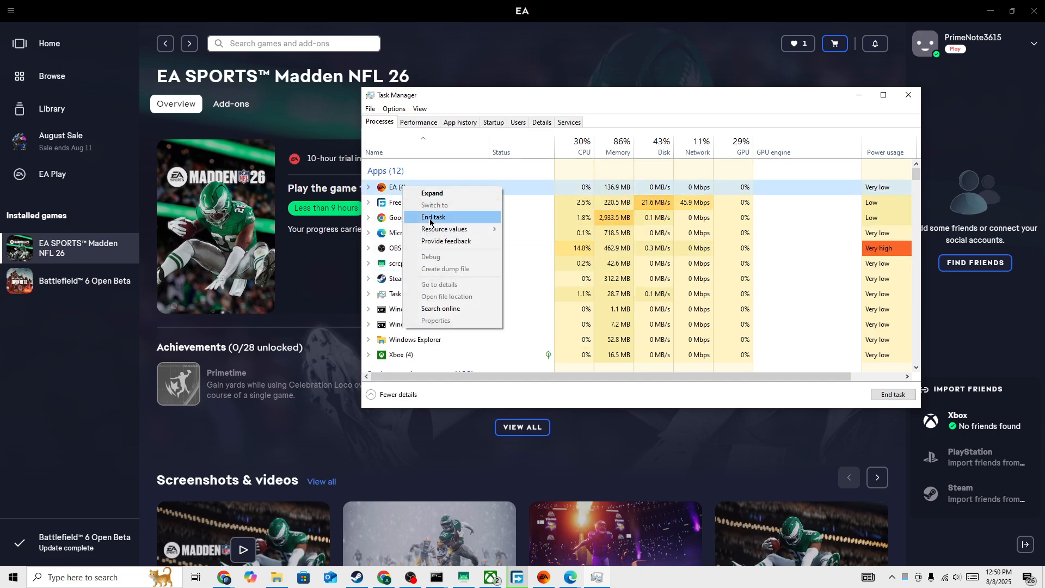
{"action": "mouse_move", "coordinate": [943, 130]}
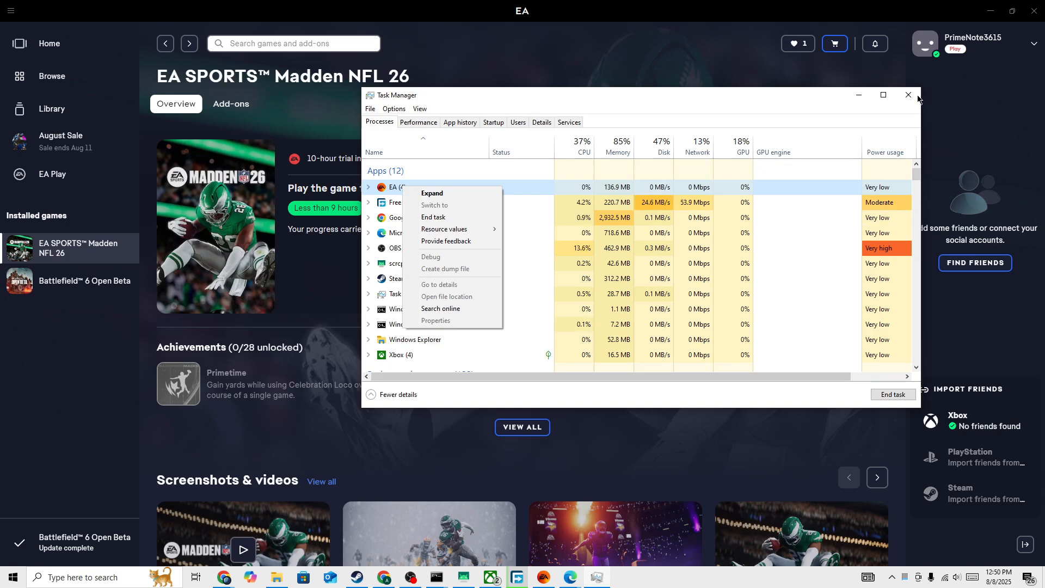
{"action": "left_click", "coordinate": [908, 93]}
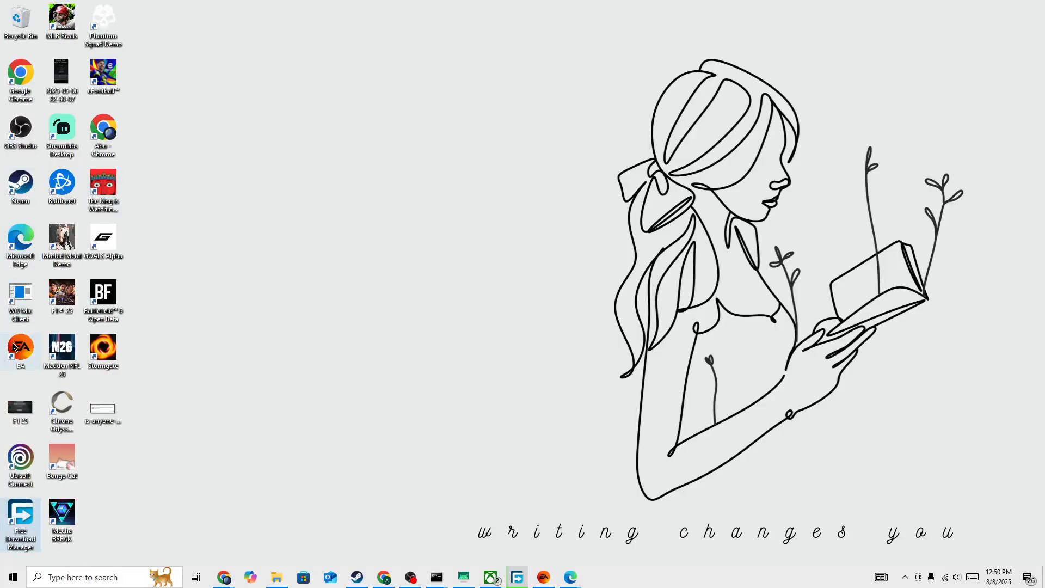
Relaunch EA from its desktop shortcut with administrator rights and confirm the prompt.
{"action": "right_click", "coordinate": [21, 348]}
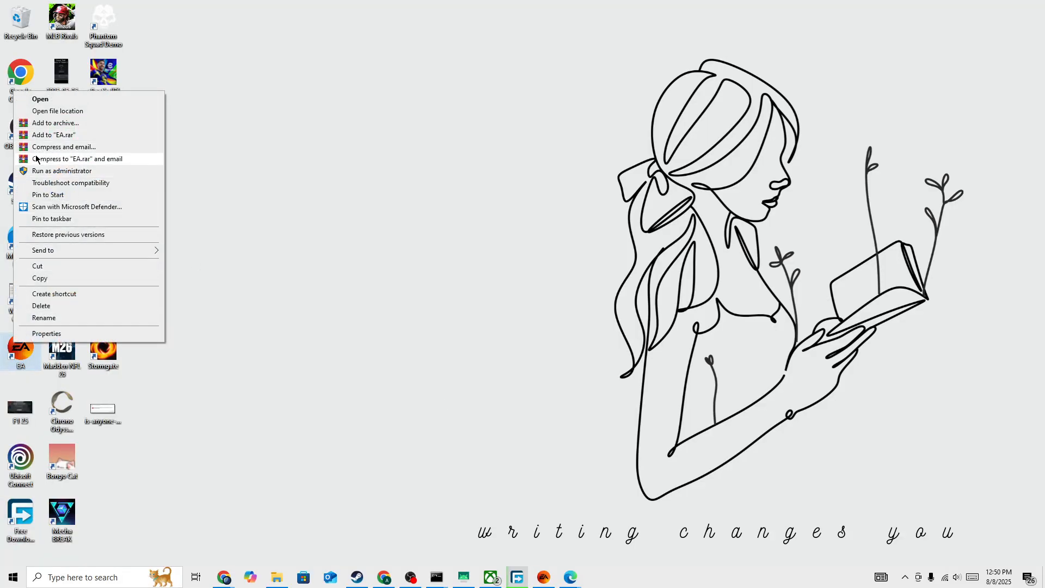
{"action": "left_click", "coordinate": [331, 434]}
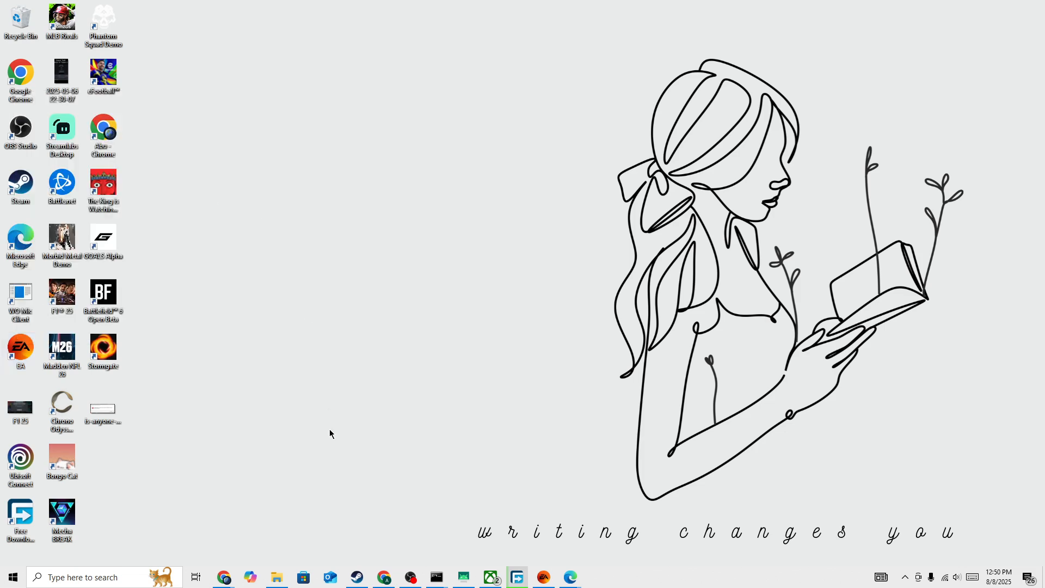
{"action": "left_click", "coordinate": [543, 578]}
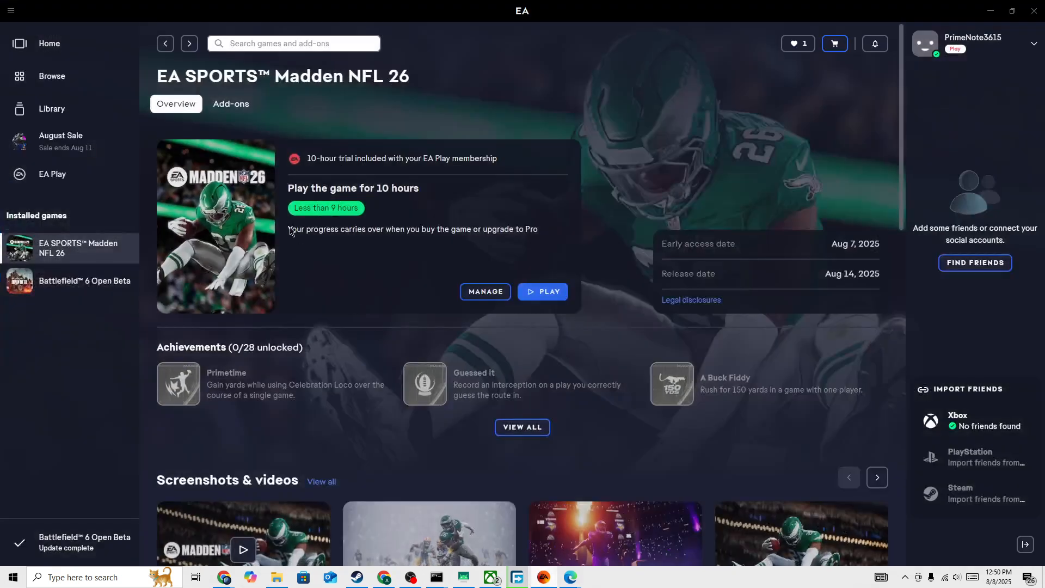
Show Madden NFL 26's Manage menu (View properties, Repair, Uninstall) and launch Edge.
{"action": "left_click", "coordinate": [486, 292]}
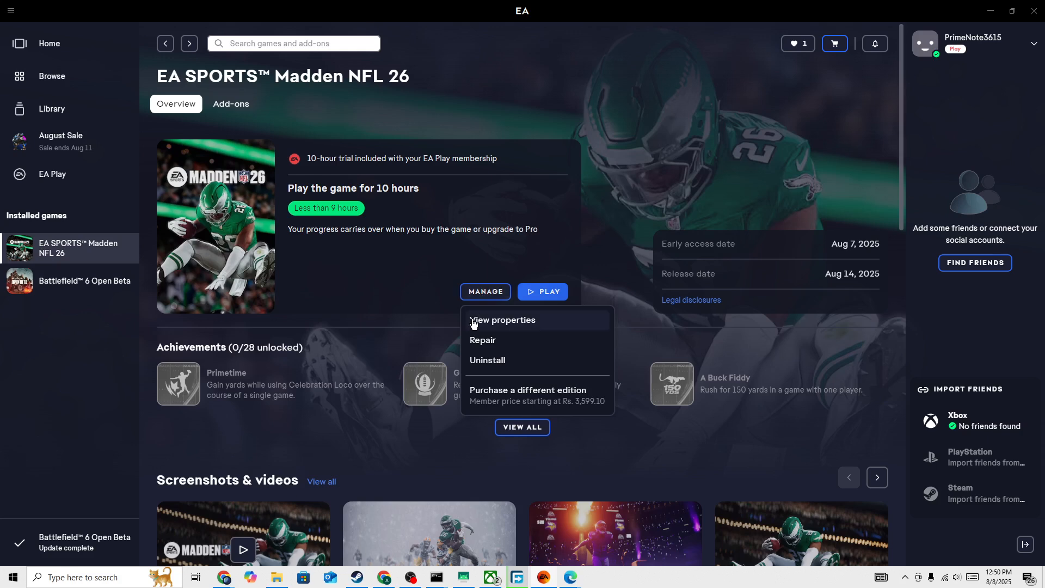
{"action": "mouse_move", "coordinate": [483, 344]}
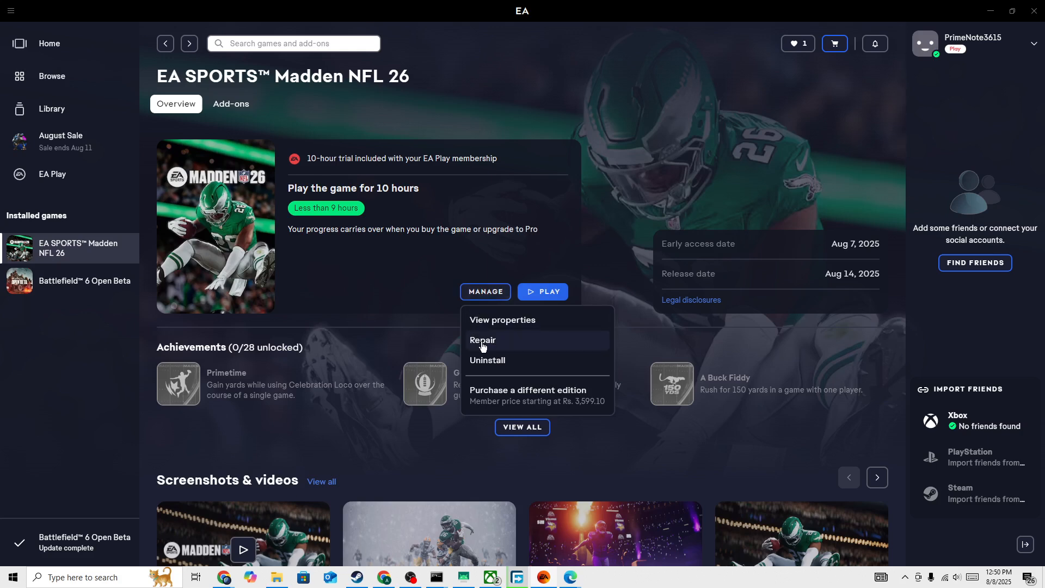
{"action": "mouse_move", "coordinate": [394, 298]}
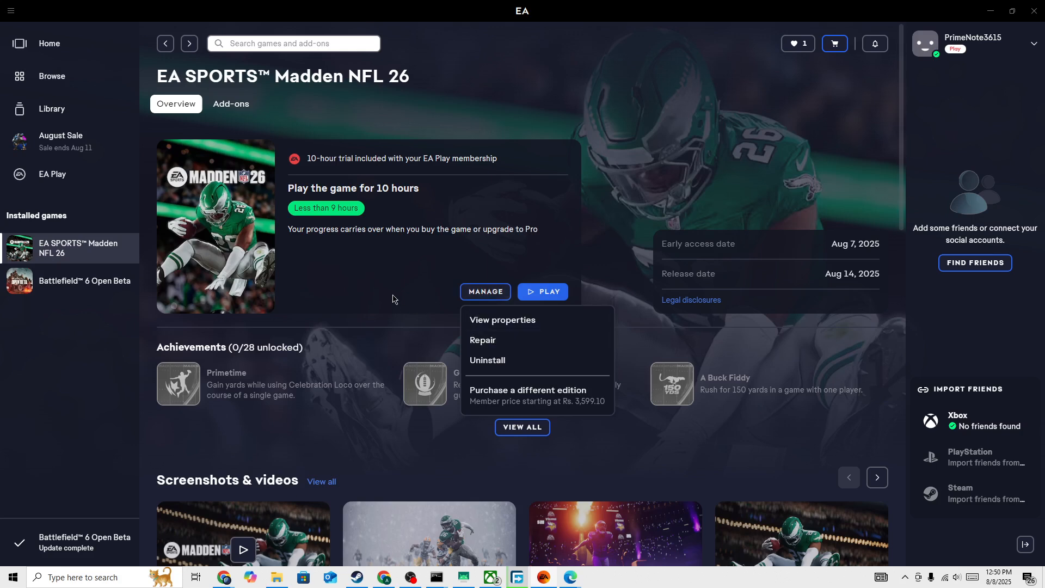
{"action": "mouse_move", "coordinate": [328, 237]}
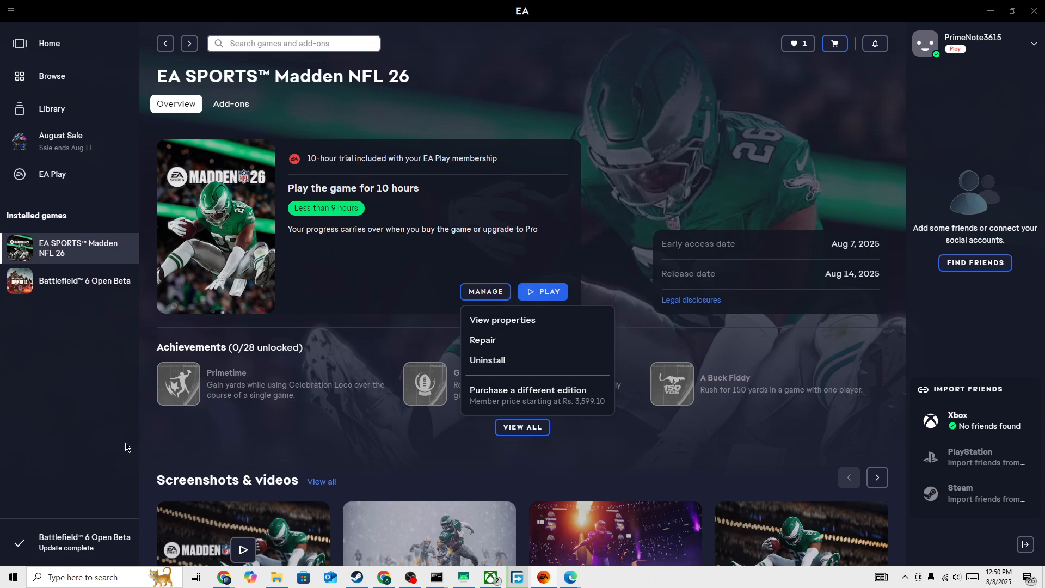
{"action": "left_click", "coordinate": [88, 577]}
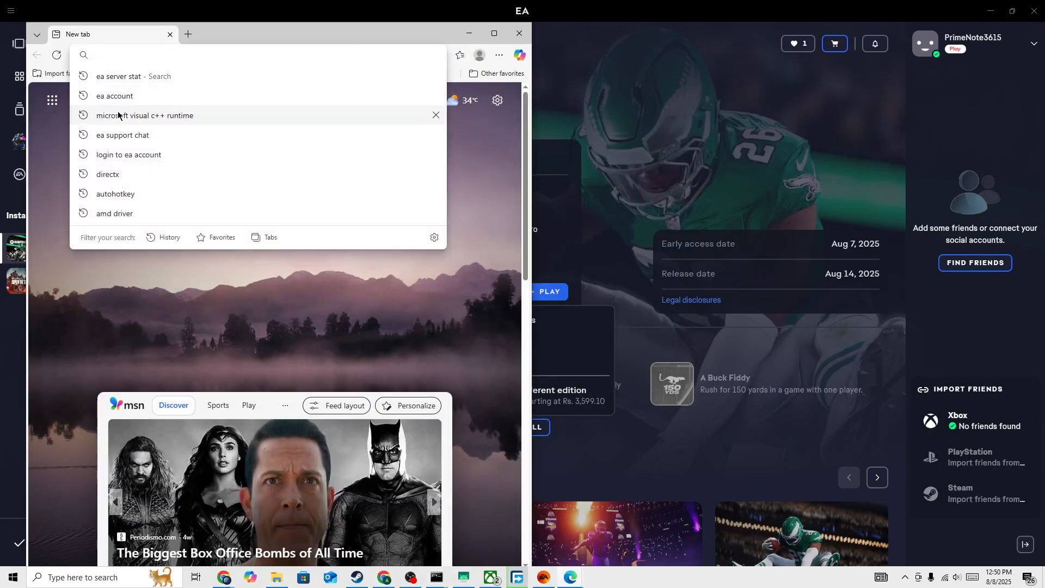
Search 'microsoft visual c++ runtime' and reach the Microsoft Learn redistributable downloads page.
{"action": "left_click", "coordinate": [144, 116]}
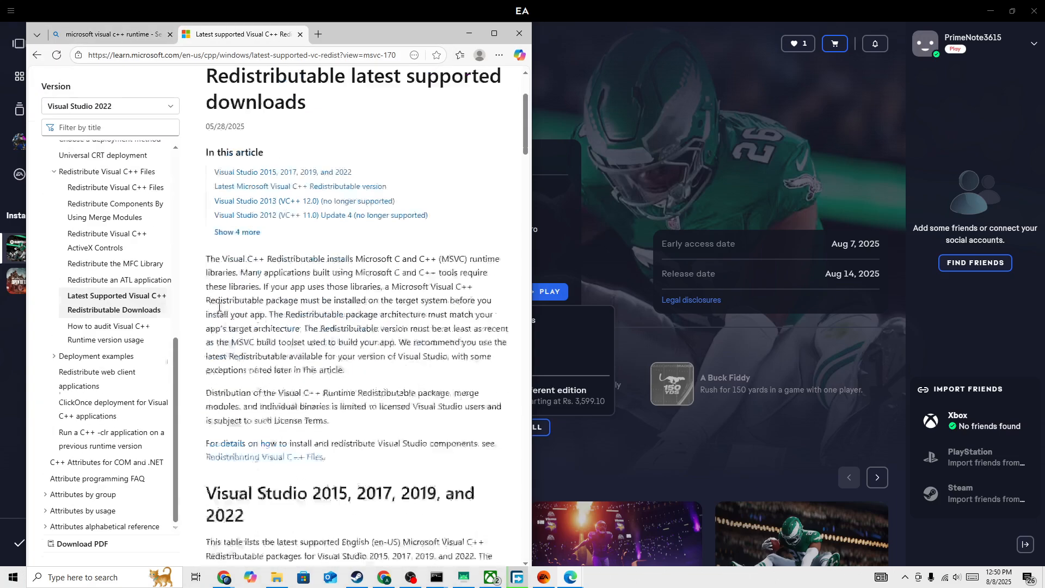
Review the latest Visual C++ Redistributable x86/x64 links, then close Edge.
{"action": "scroll", "scroll_direction": "down", "scroll_amount": 3}
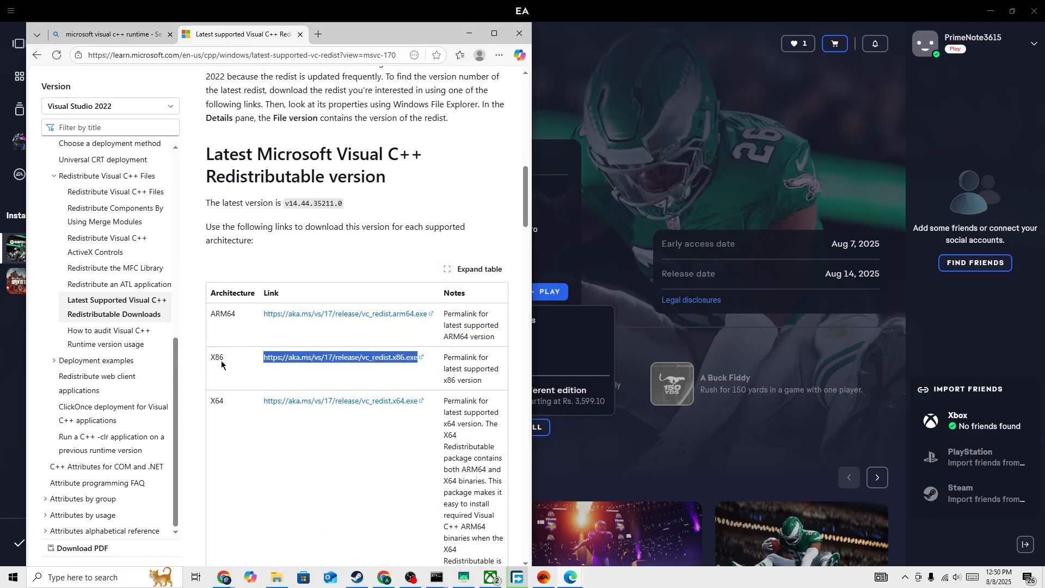
{"action": "mouse_move", "coordinate": [227, 418]}
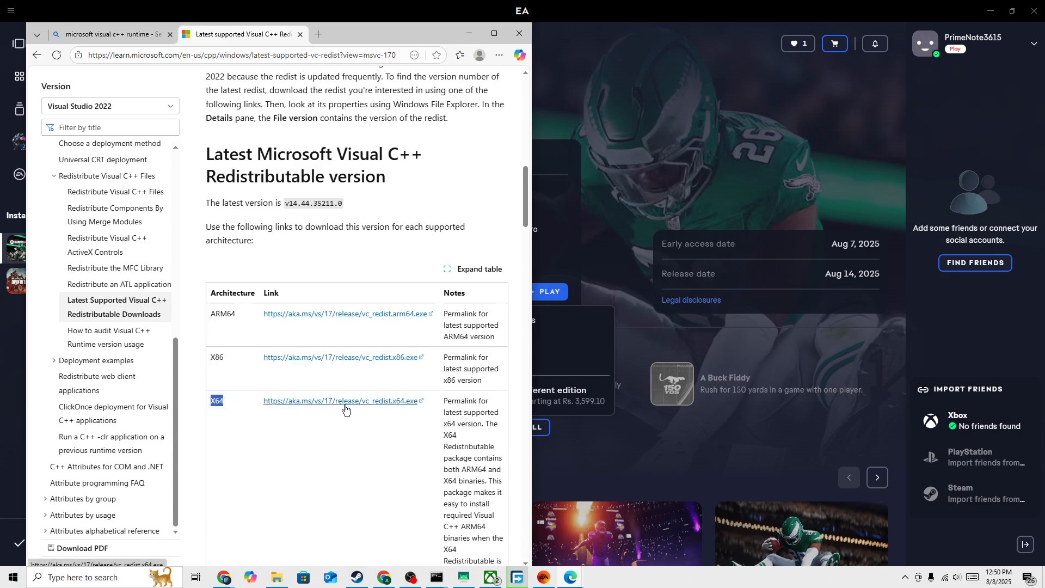
{"action": "mouse_move", "coordinate": [354, 327]}
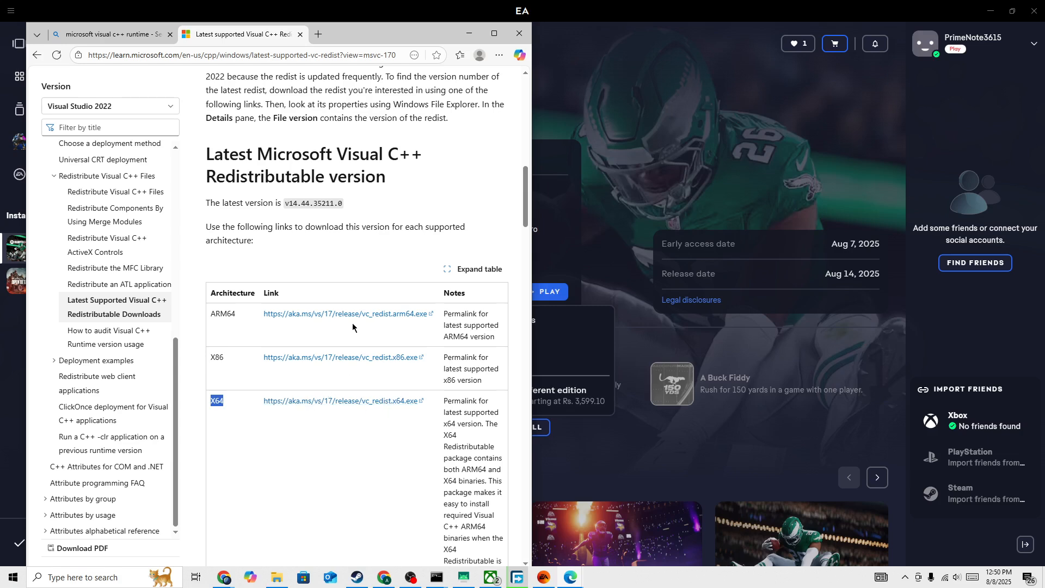
{"action": "mouse_move", "coordinate": [348, 319]}
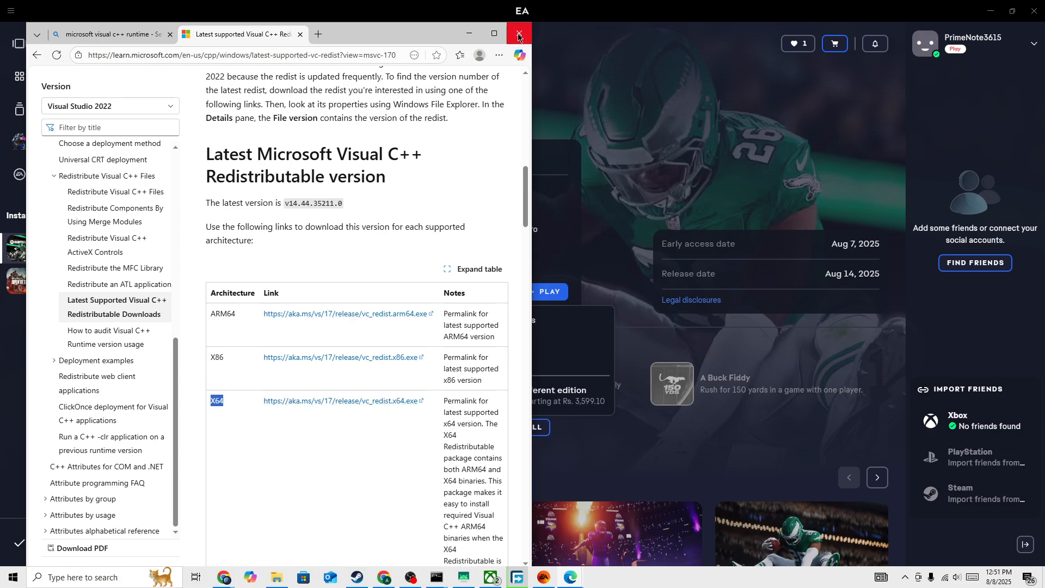
{"action": "left_click", "coordinate": [519, 34]}
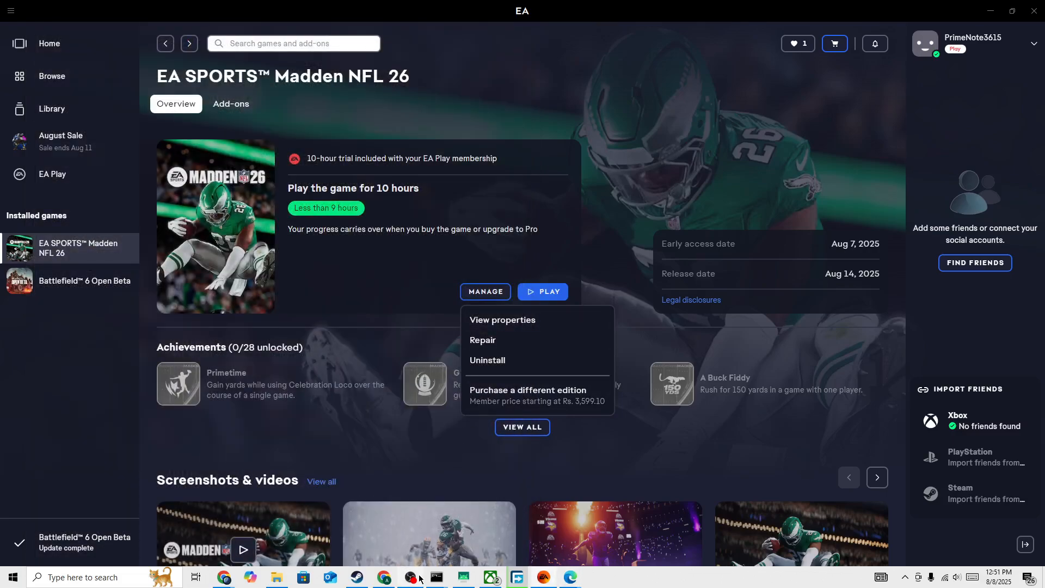